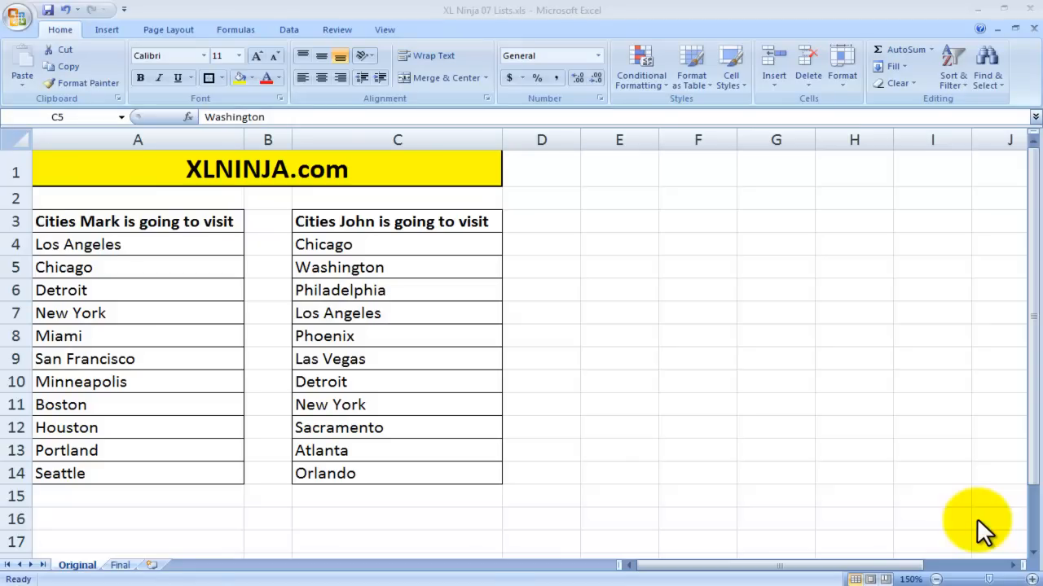
pyautogui.moveTo(183, 269)
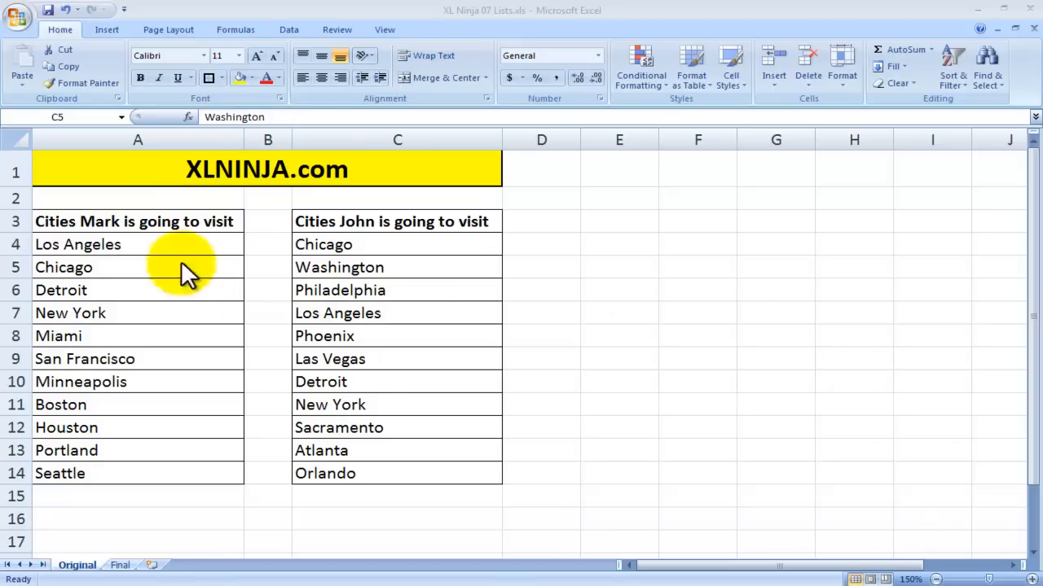
# Step: Select Mark's and John's city lists, then inspect the highlighted cities on the Final sheet
pyautogui.click(135, 221)
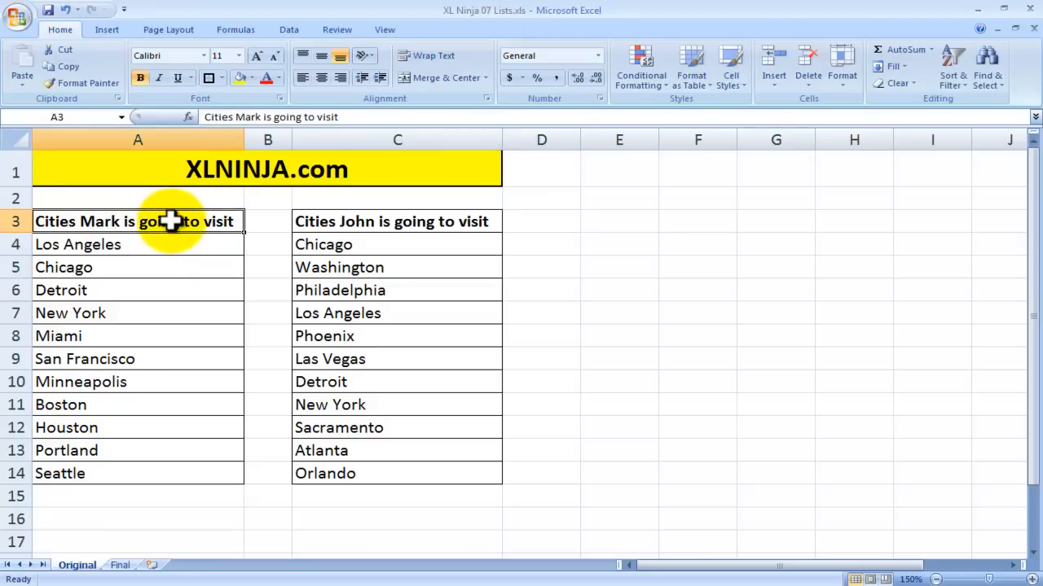
pyautogui.moveTo(158, 244)
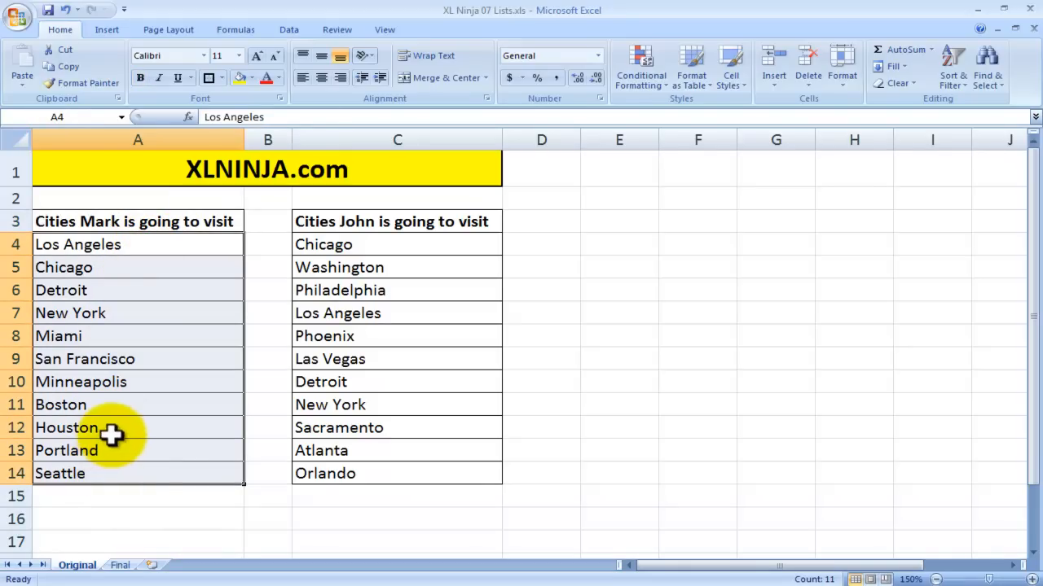
pyautogui.click(396, 221)
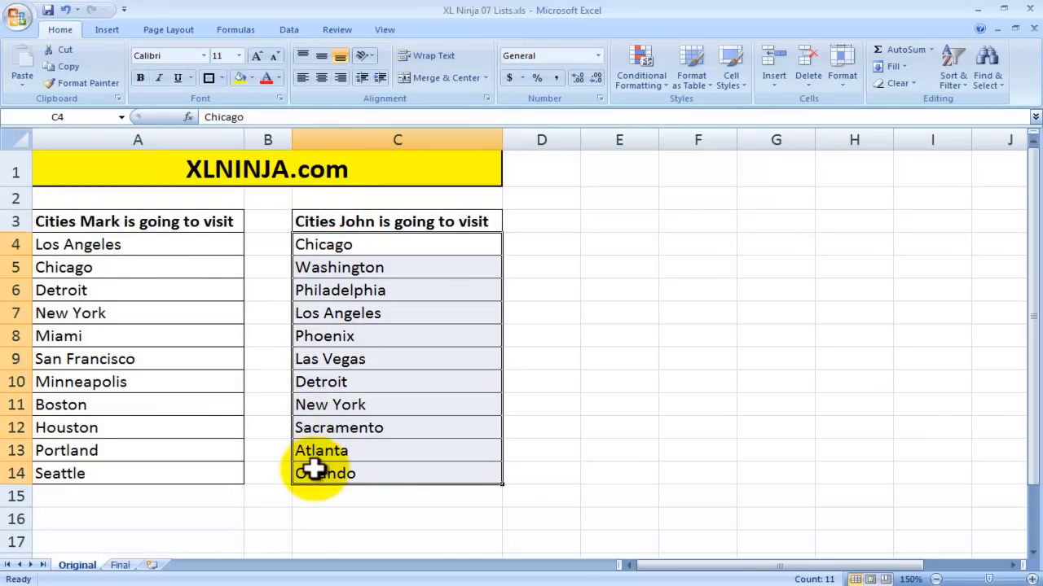
pyautogui.moveTo(228, 447)
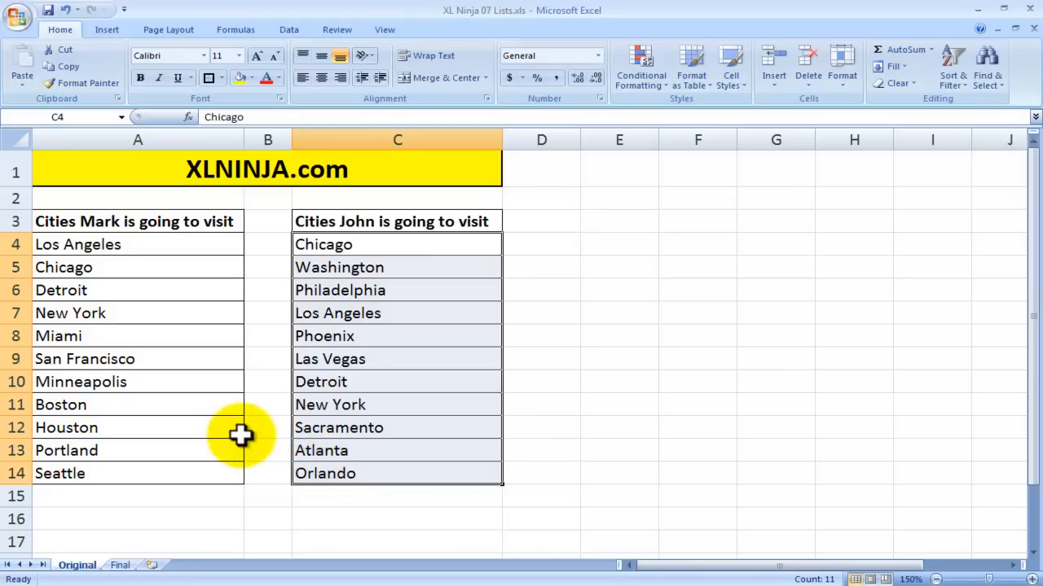
pyautogui.moveTo(131, 566)
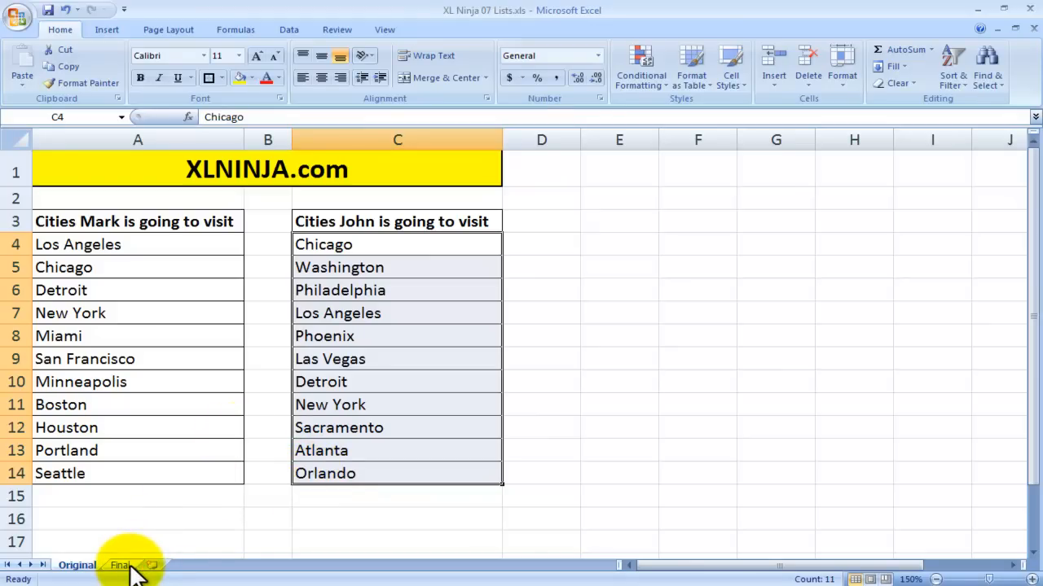
pyautogui.click(119, 565)
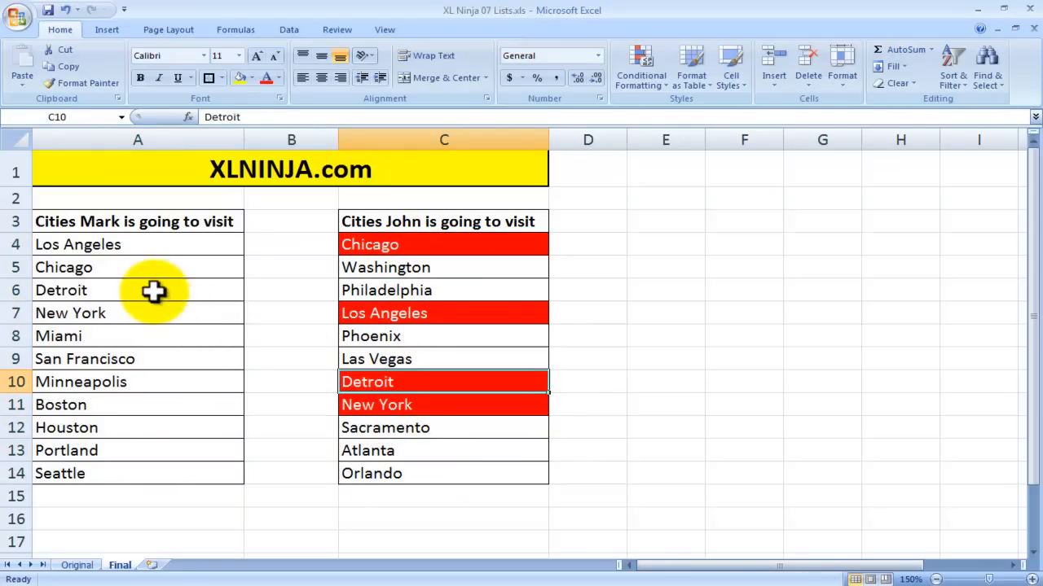
pyautogui.click(444, 244)
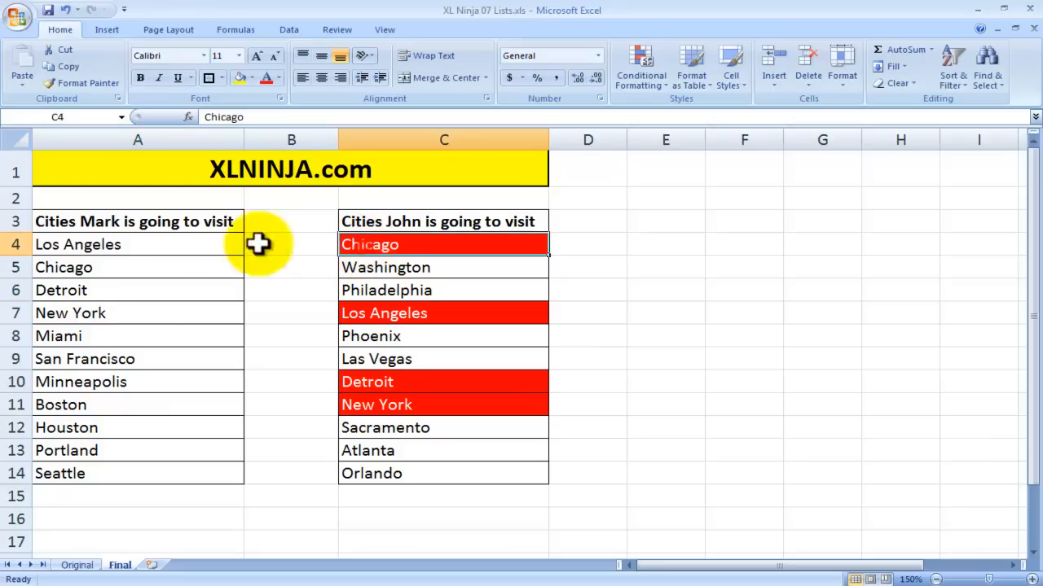
pyautogui.click(443, 312)
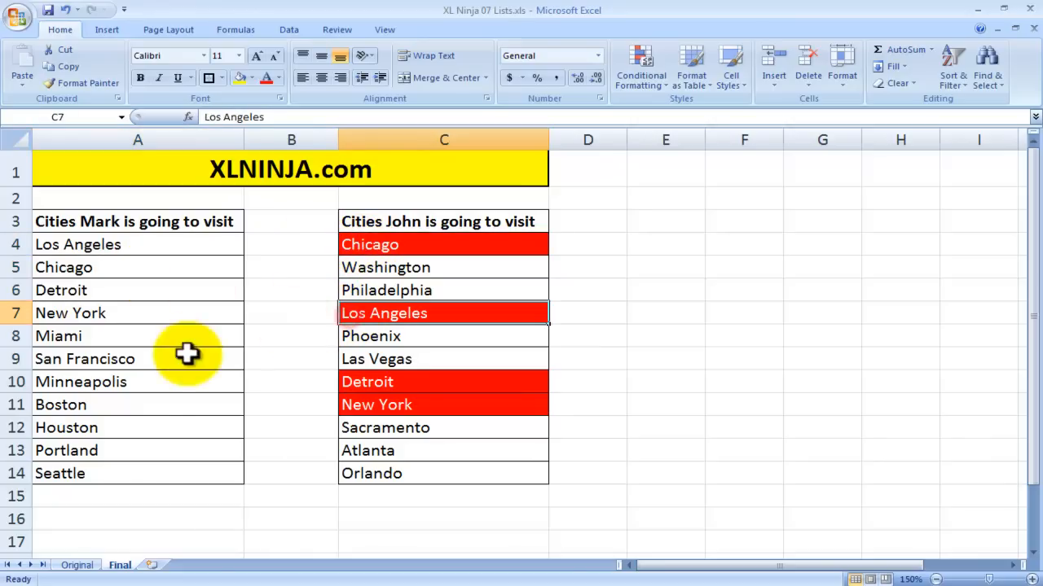
pyautogui.click(138, 244)
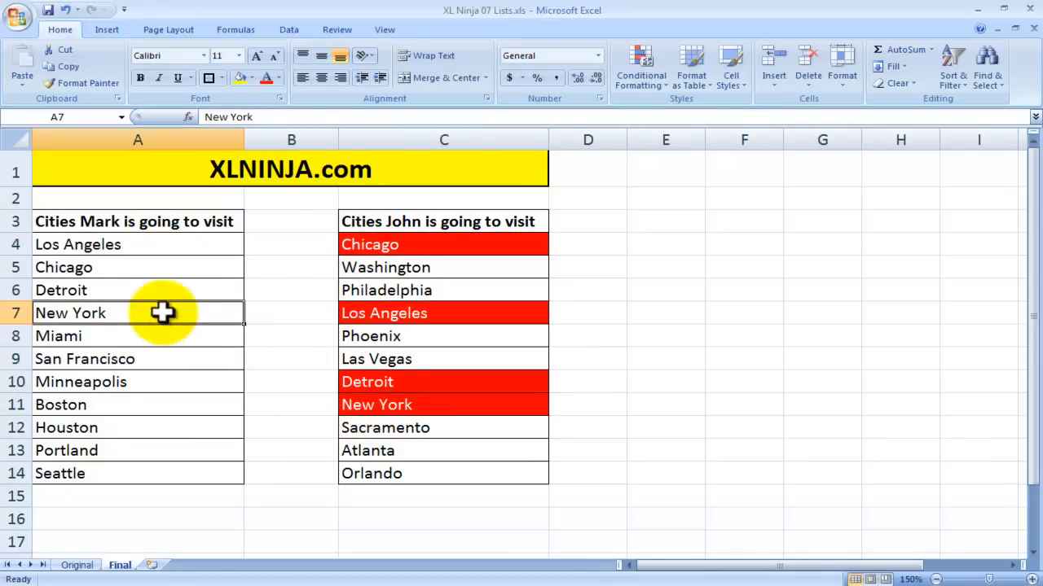
pyautogui.moveTo(165, 242)
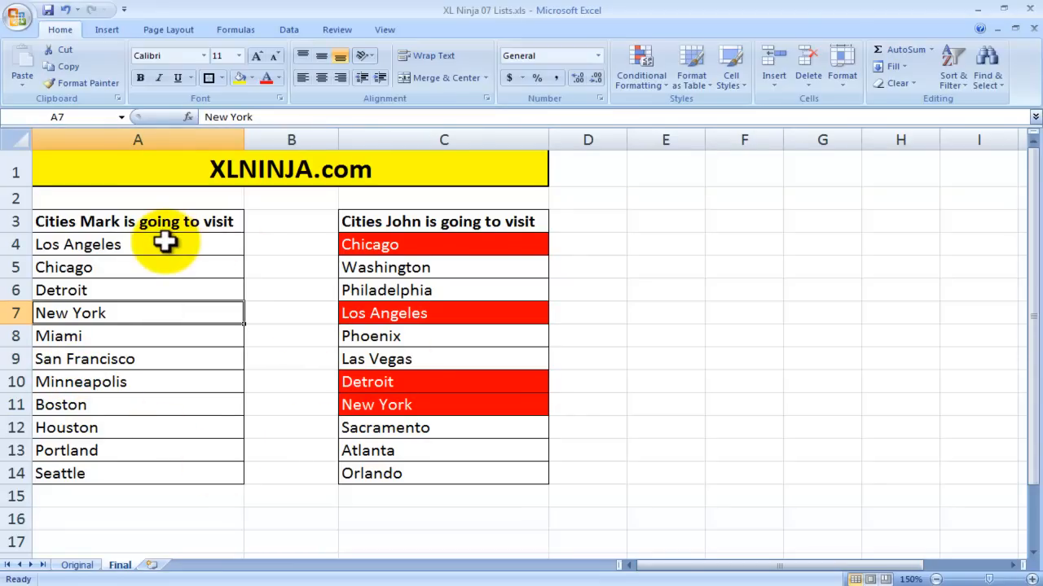
pyautogui.moveTo(292, 230)
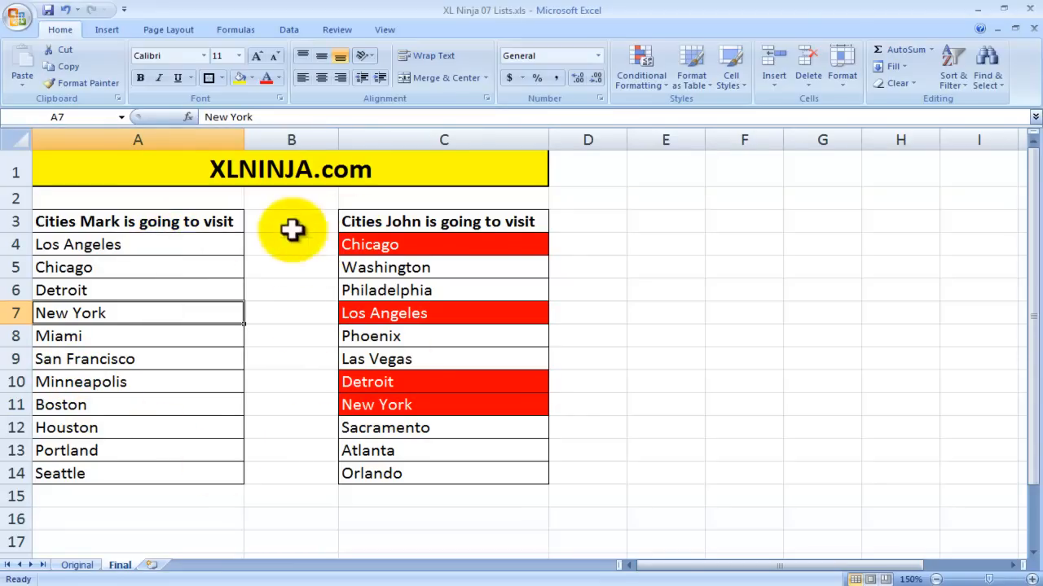
pyautogui.moveTo(234, 467)
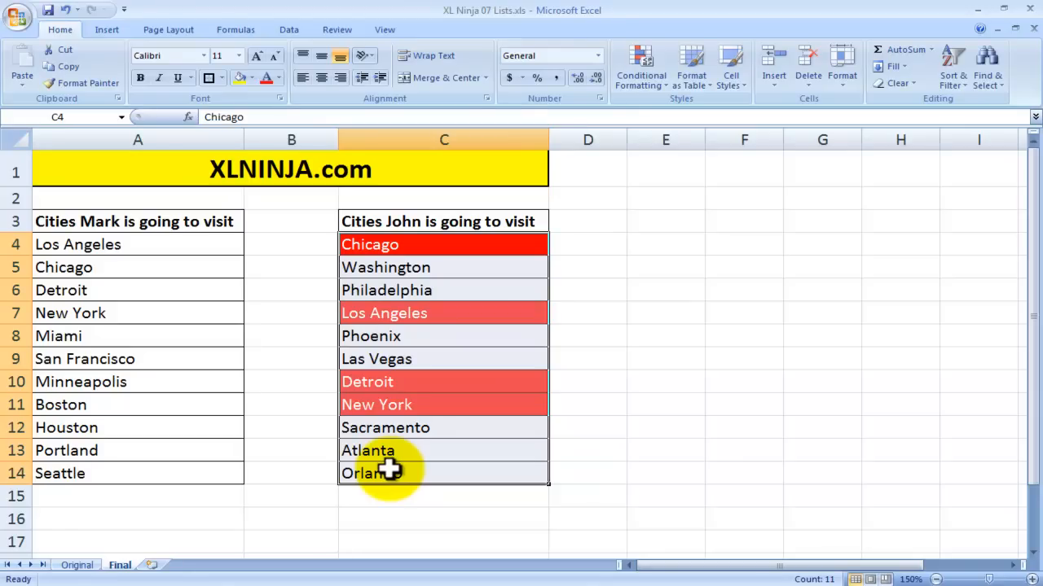
pyautogui.moveTo(424, 432)
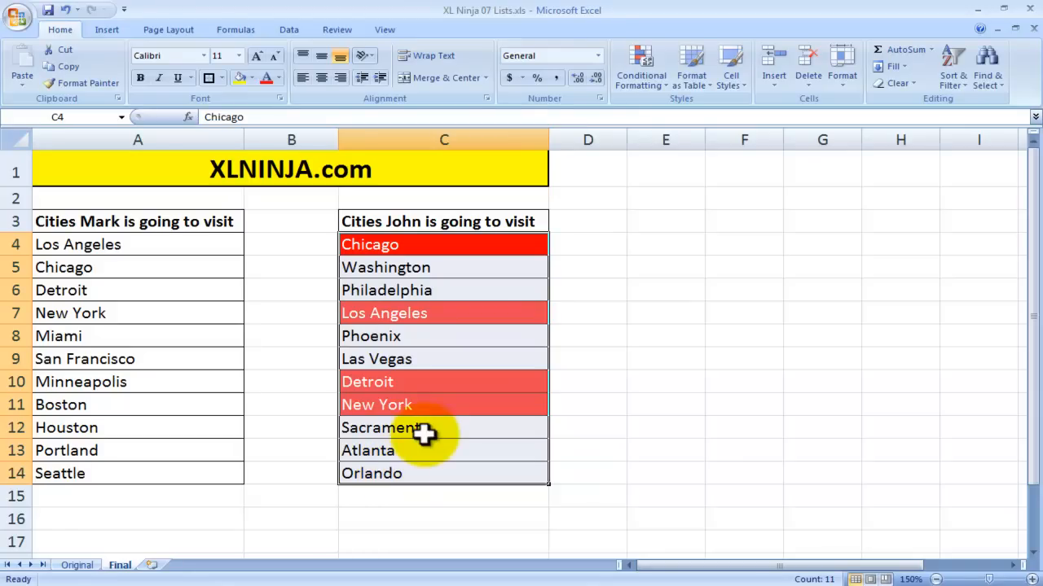
# Step: With John's cities C4:C14 selected, open the Conditional Formatting menu
pyautogui.click(76, 565)
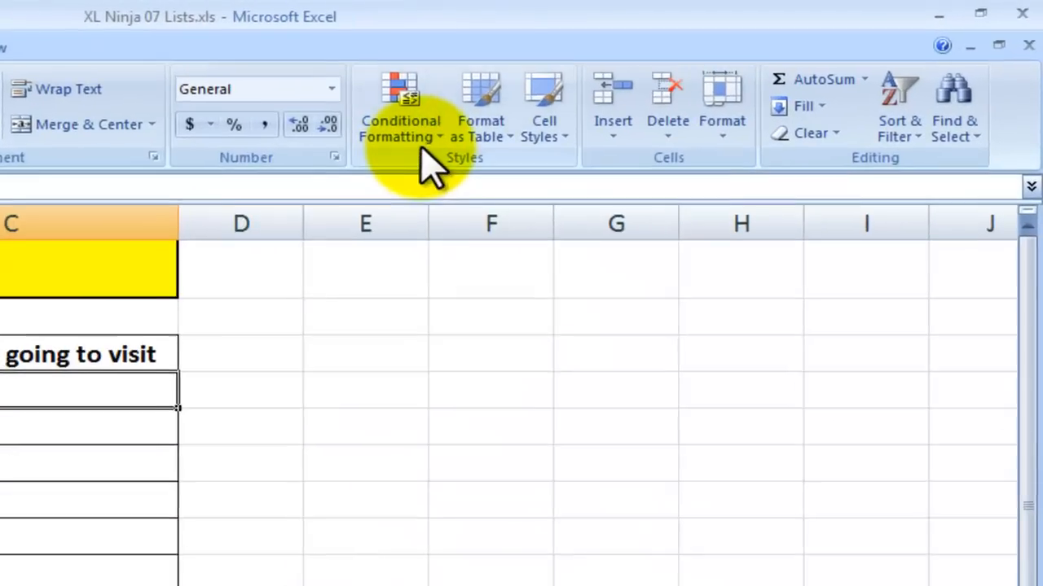
pyautogui.click(399, 106)
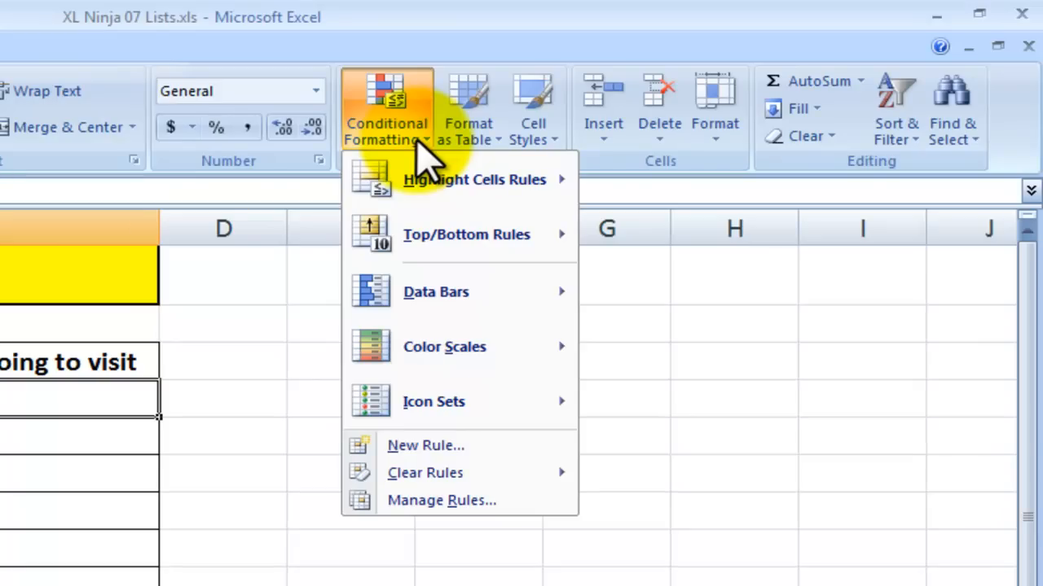
pyautogui.moveTo(423, 446)
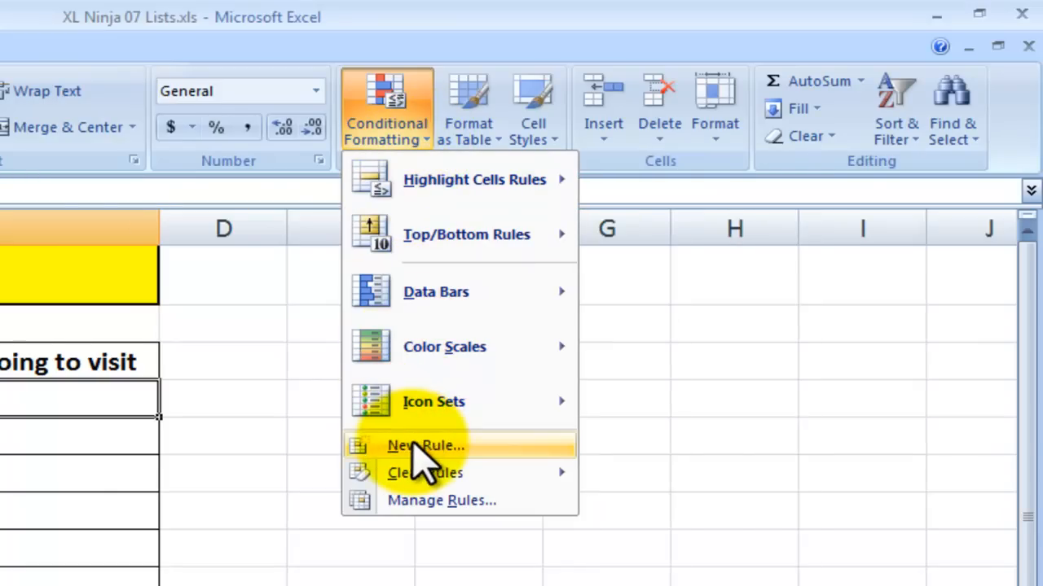
# Step: Create a formula-based rule =countif($A$4:$A$14,C4)>0 with C4 relative
pyautogui.click(425, 445)
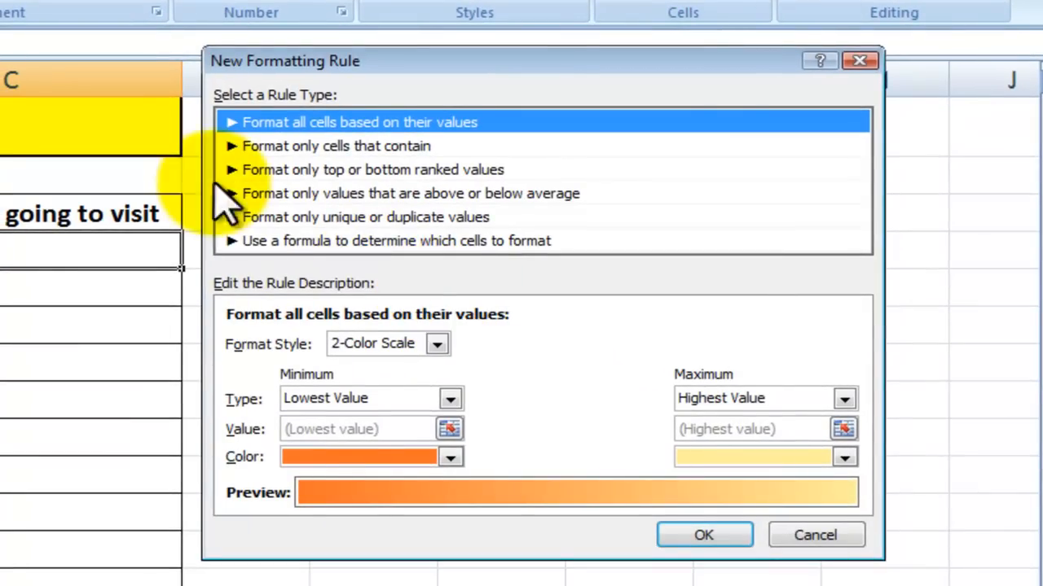
pyautogui.moveTo(419, 256)
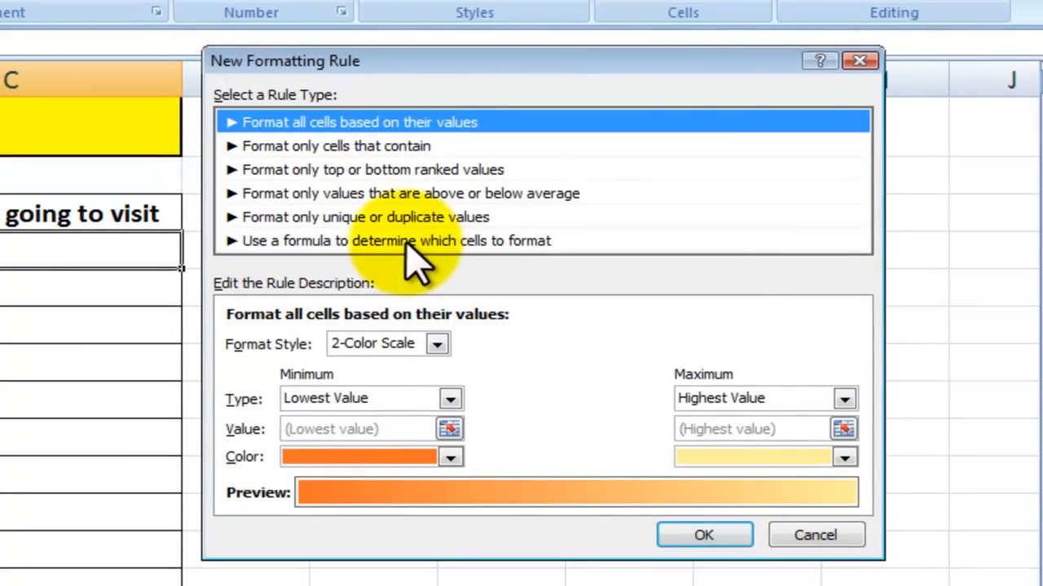
pyautogui.click(395, 240)
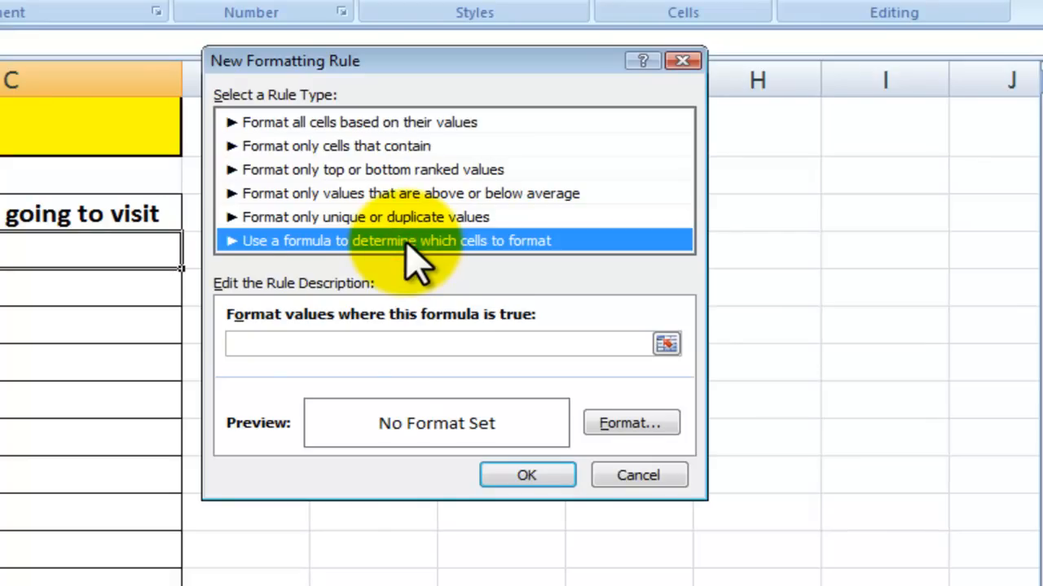
pyautogui.moveTo(386, 344)
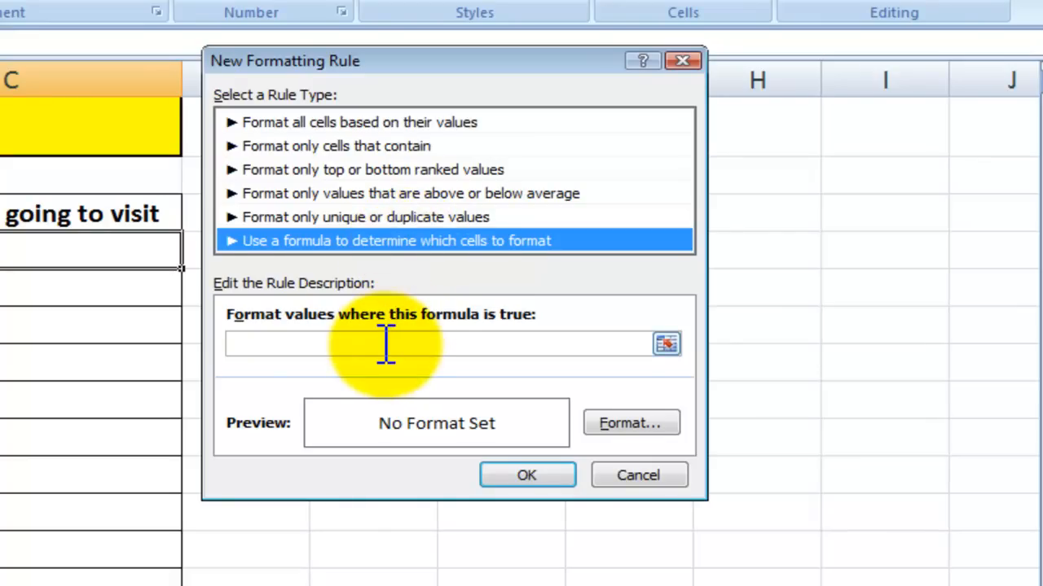
pyautogui.write('=')
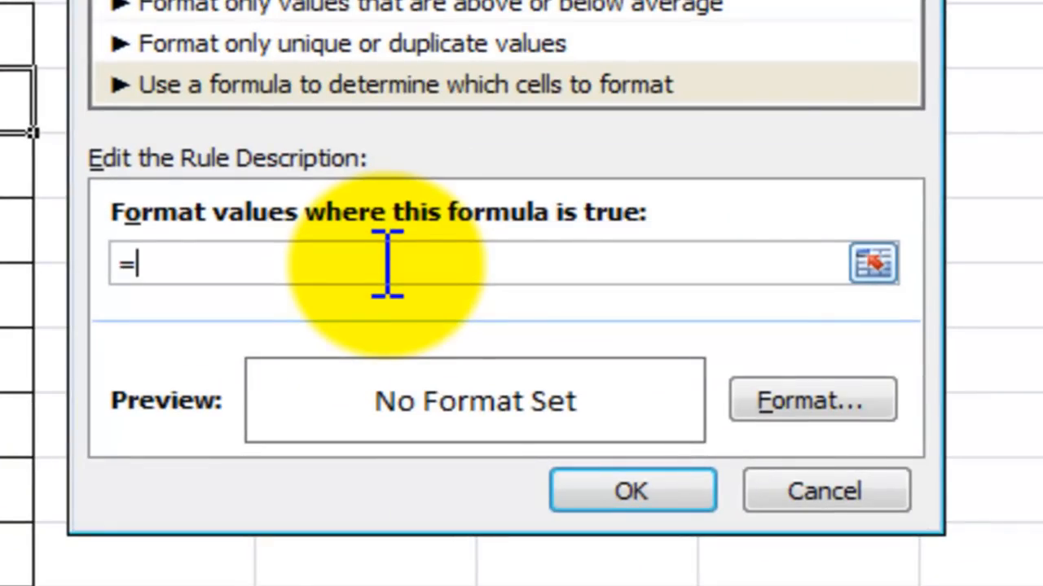
pyautogui.write('countif')
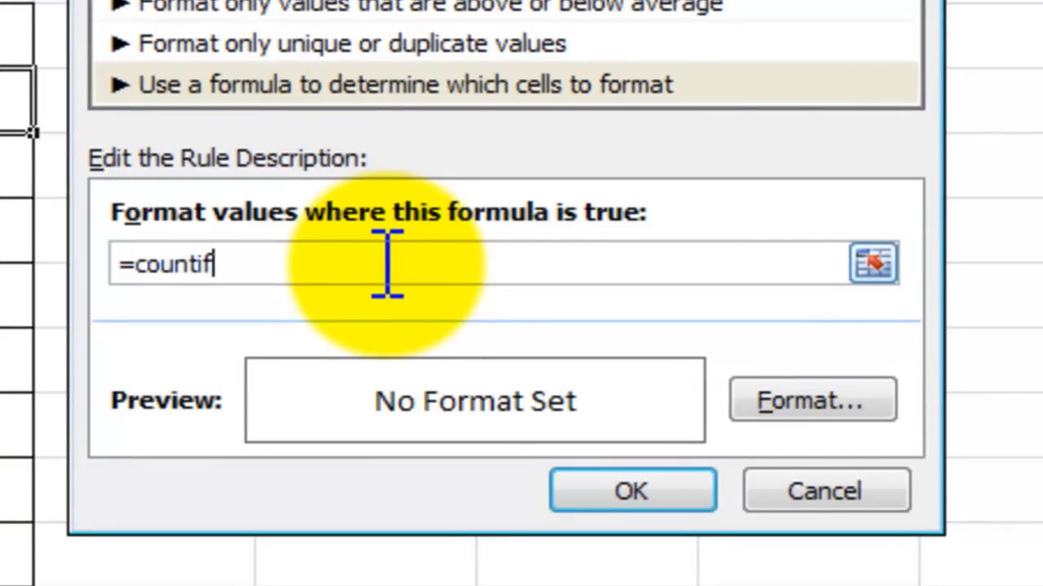
pyautogui.write('($A$4')
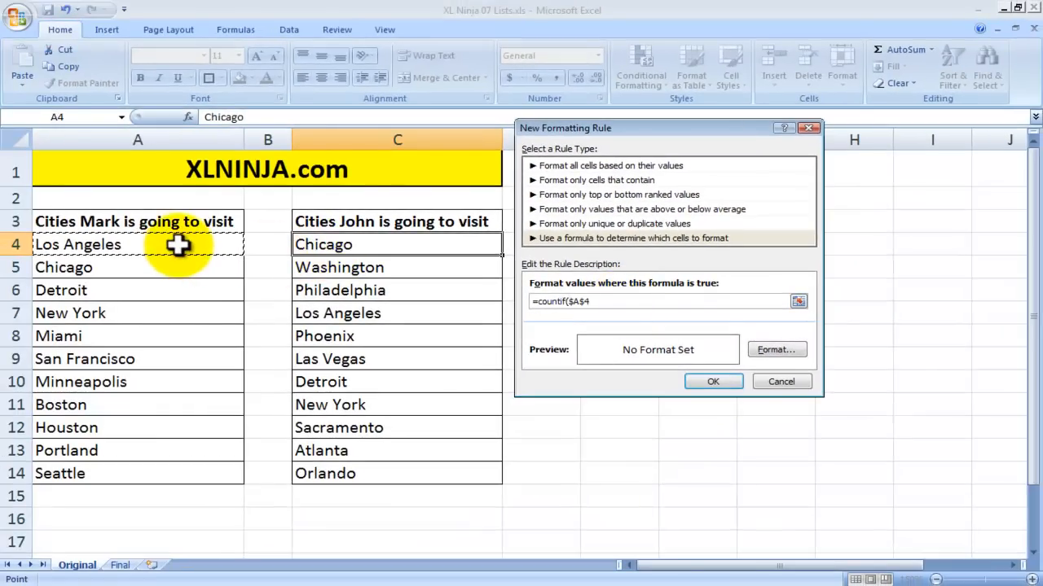
pyautogui.moveTo(137, 245); pyautogui.dragTo(137, 451)
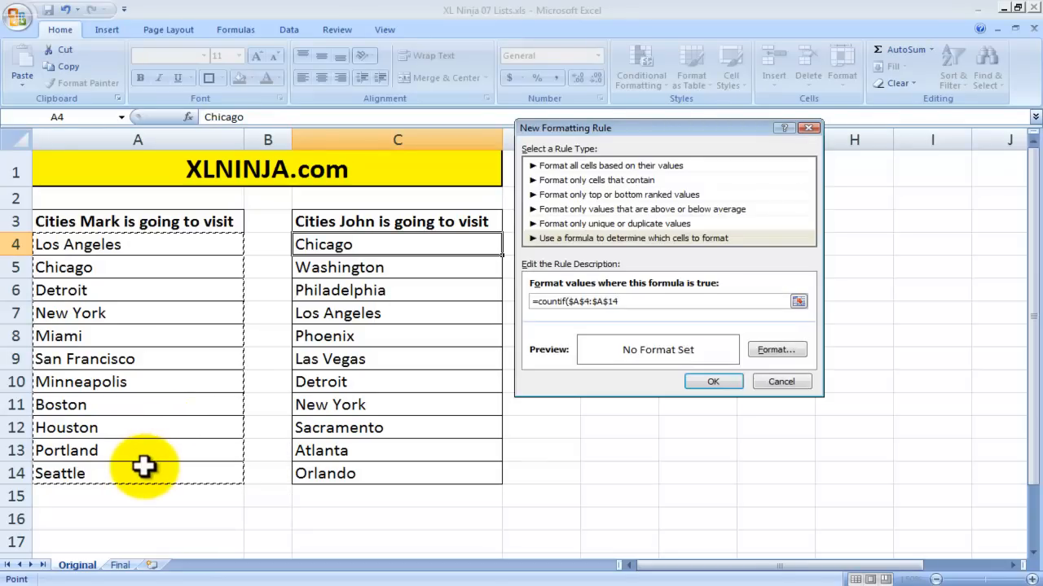
pyautogui.write(',$C$4')
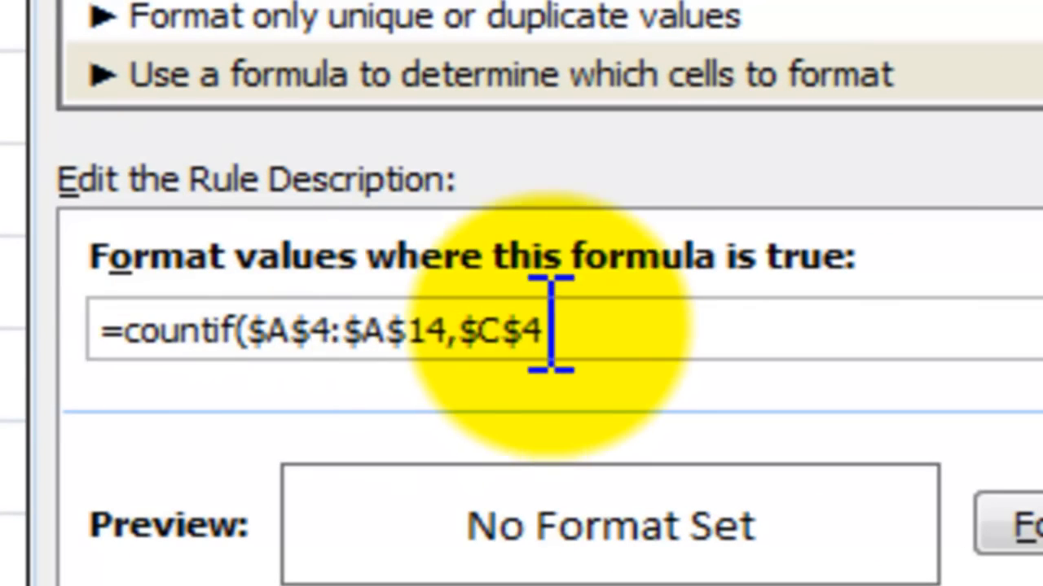
pyautogui.press('Backspace')
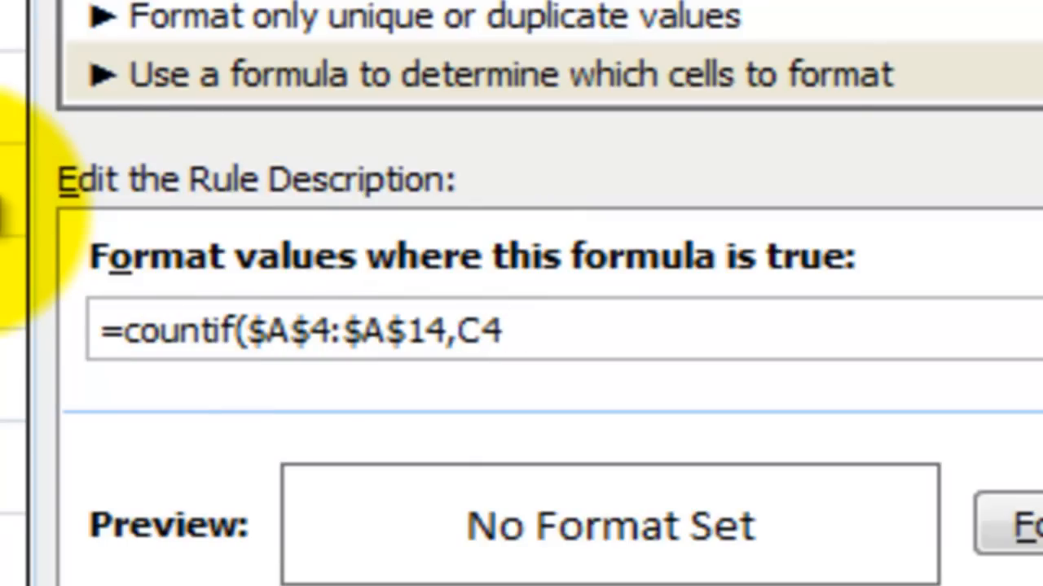
pyautogui.write(')')
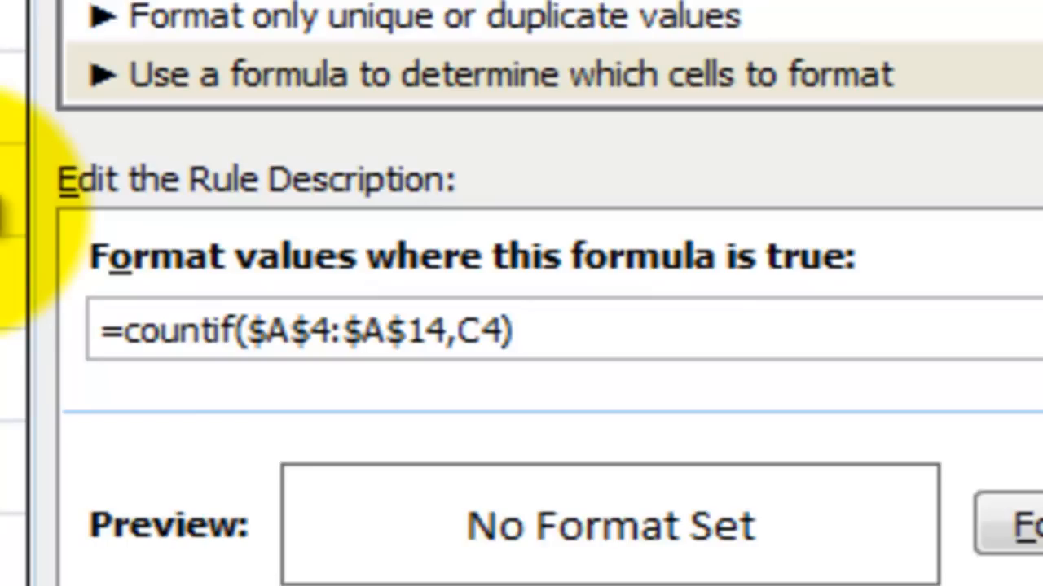
pyautogui.write('>')
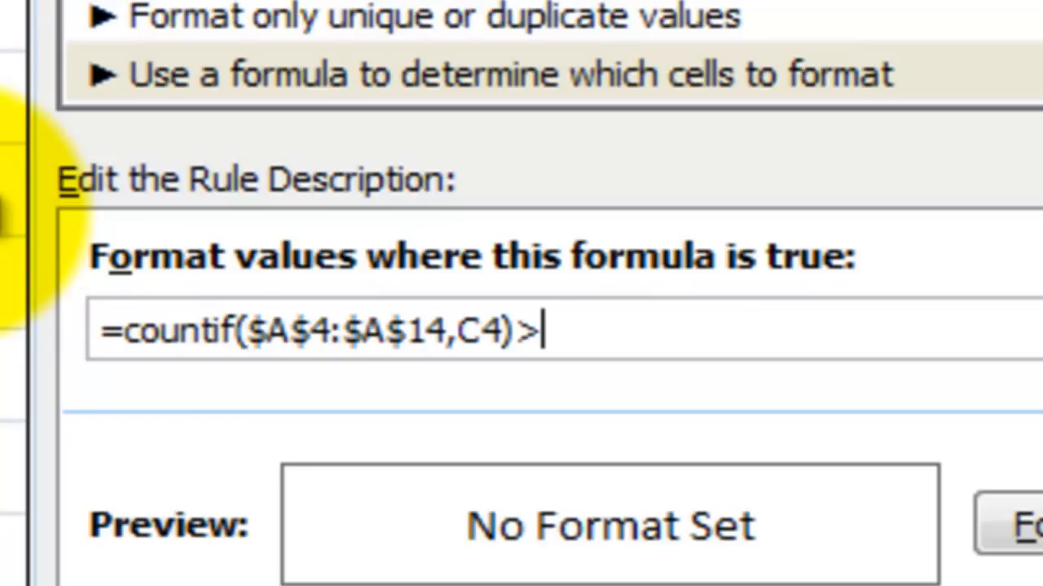
pyautogui.write('0')
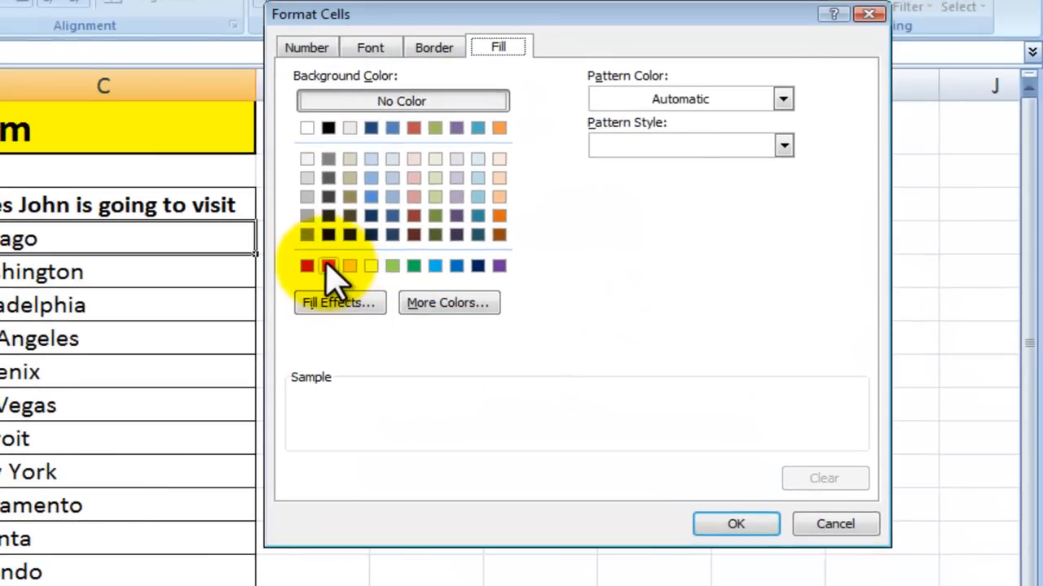
# Step: Format the rule with red fill and bold white text, then confirm it
pyautogui.click(369, 46)
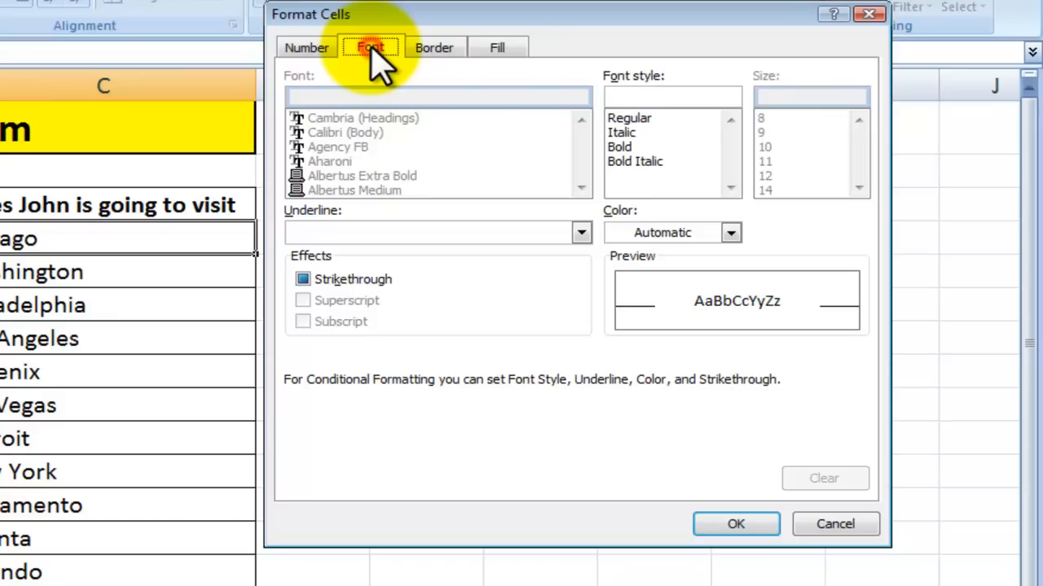
pyautogui.click(729, 233)
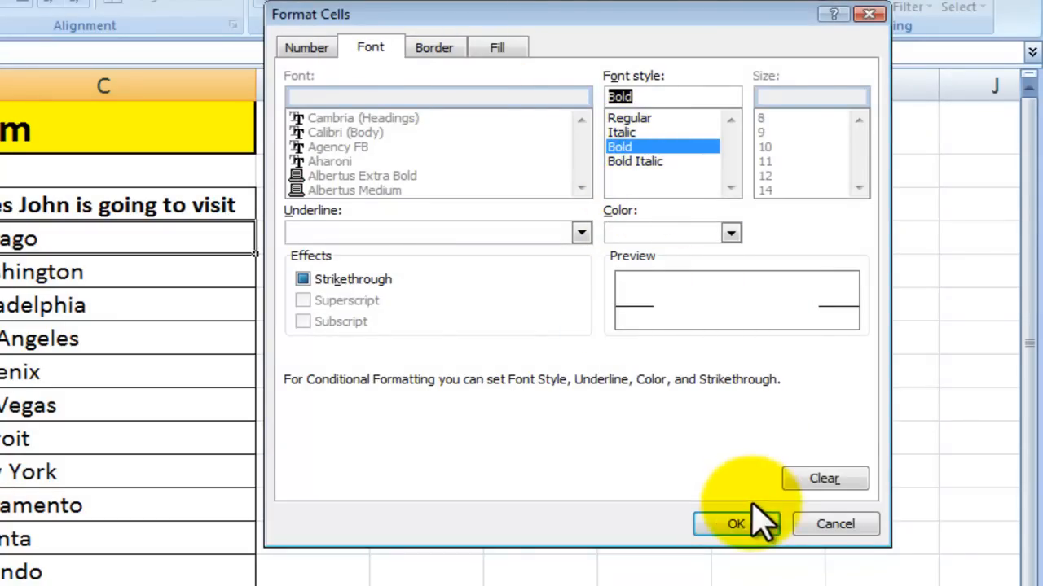
pyautogui.click(735, 524)
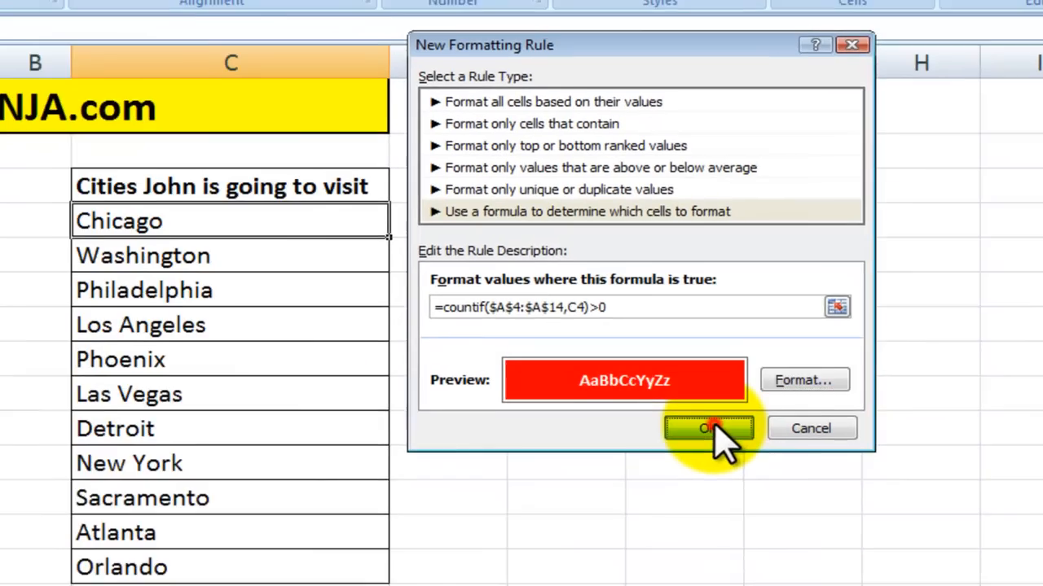
pyautogui.click(709, 427)
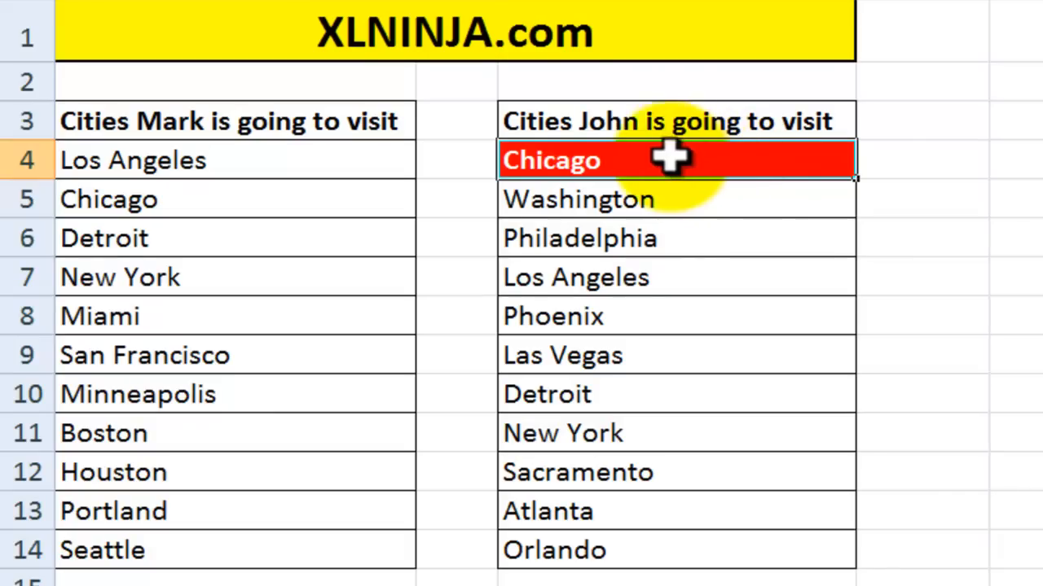
pyautogui.moveTo(419, 208)
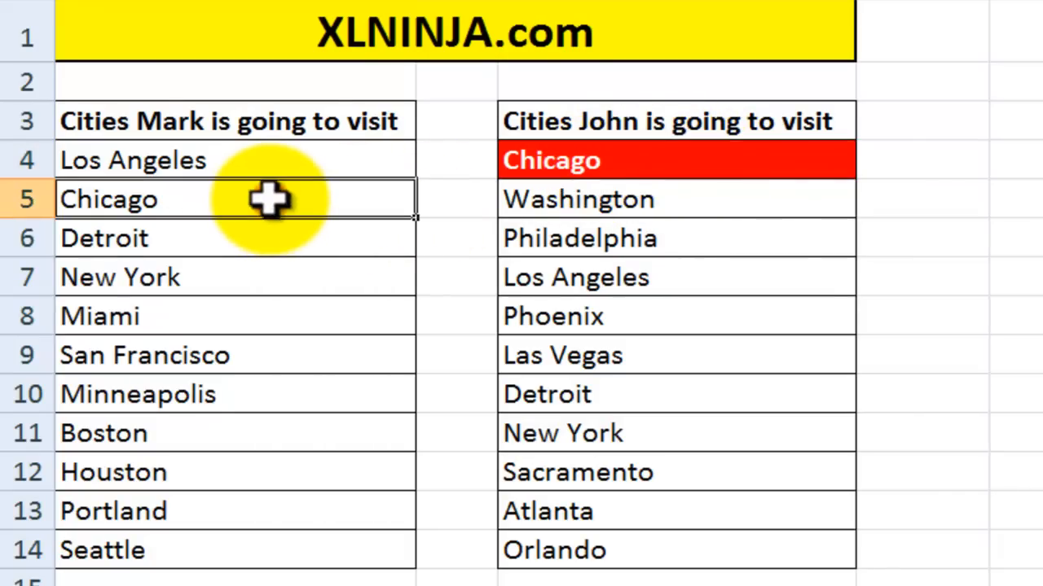
pyautogui.moveTo(253, 131)
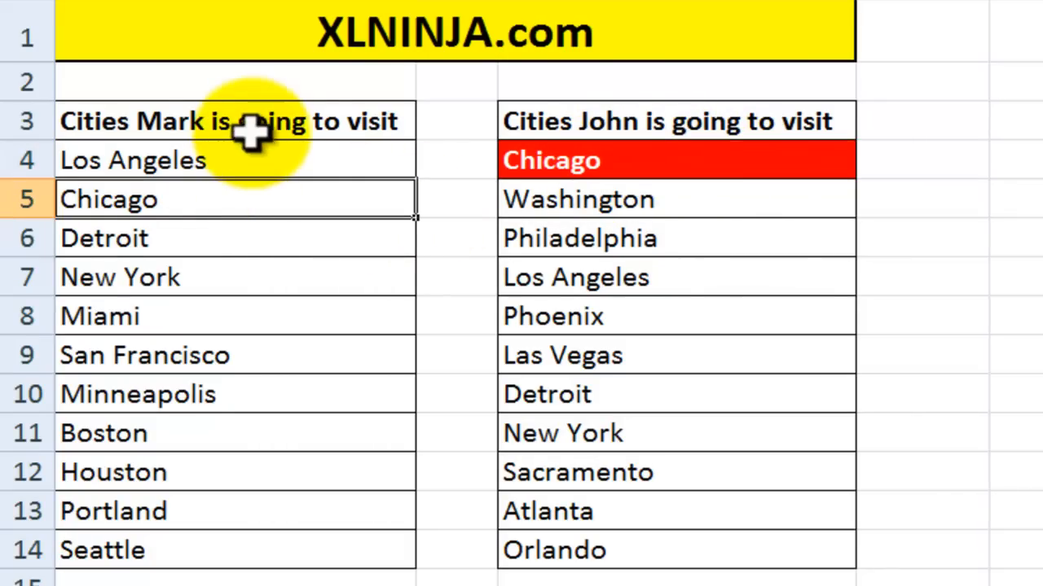
pyautogui.moveTo(606, 118)
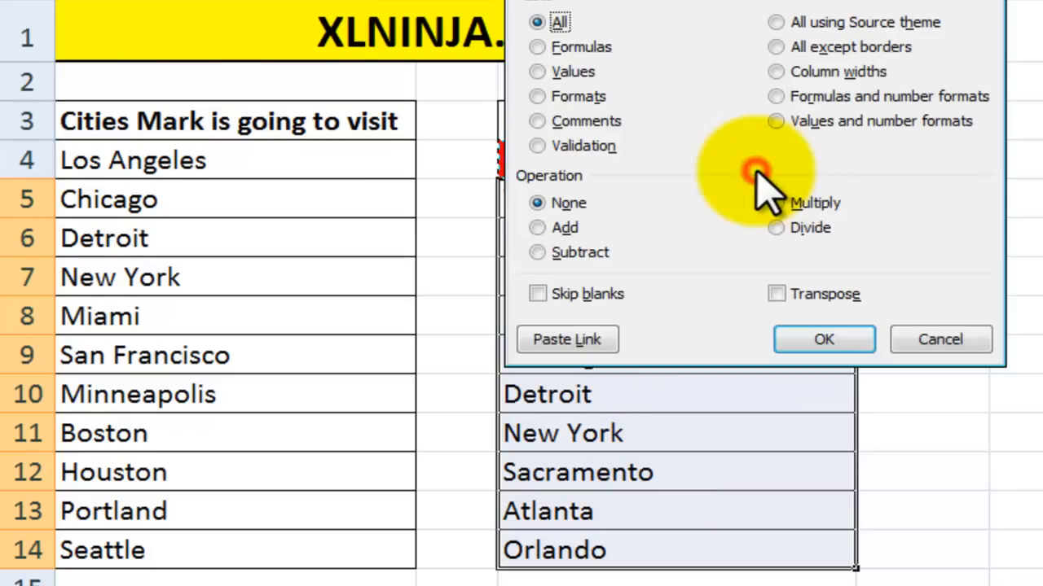
# Step: Paste Special only the formats from C4 onto C5:C14
pyautogui.click(537, 96)
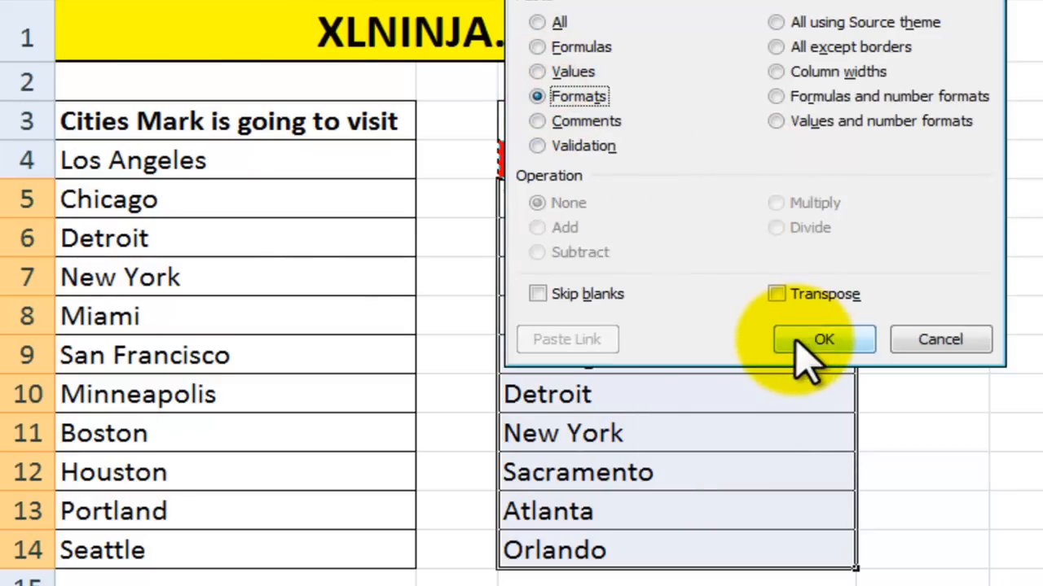
pyautogui.click(823, 340)
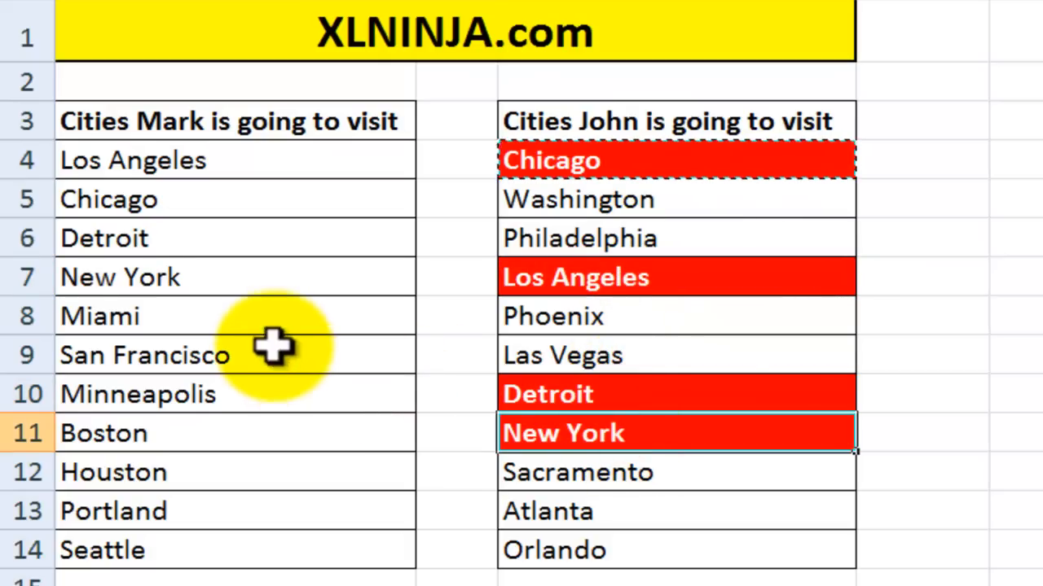
pyautogui.moveTo(640, 301)
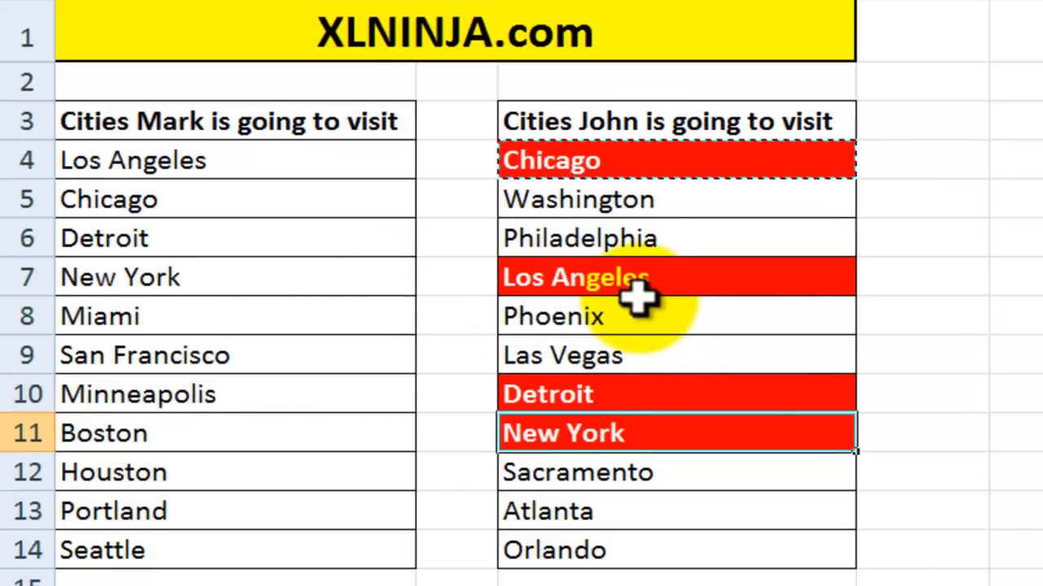
pyautogui.click(228, 120)
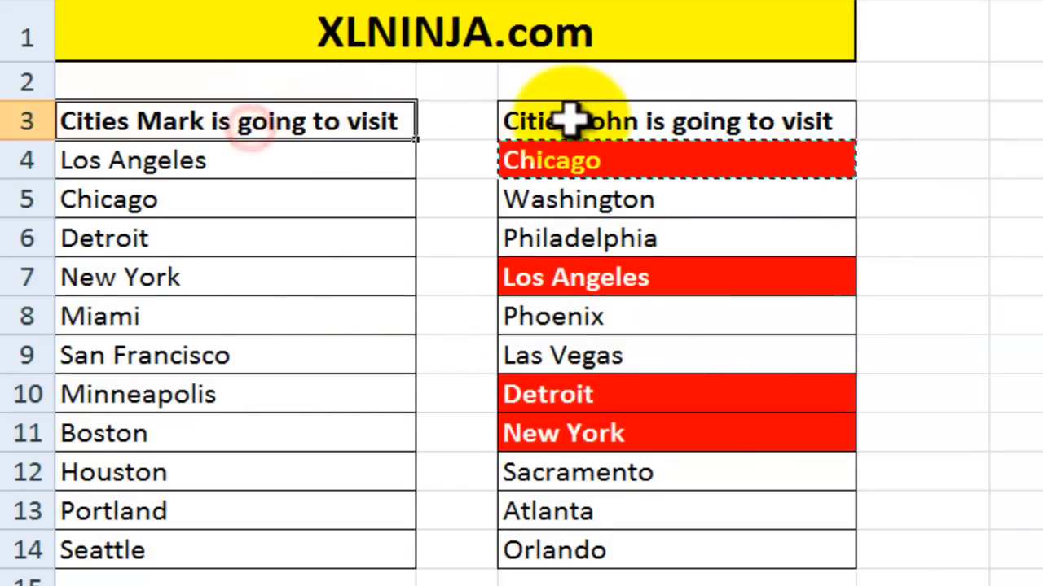
pyautogui.click(676, 120)
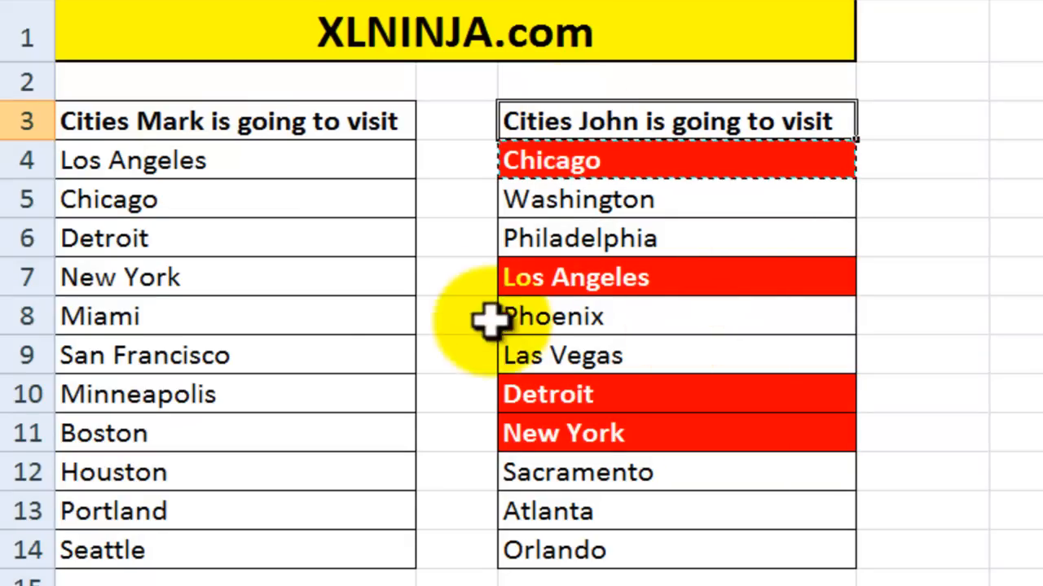
pyautogui.moveTo(521, 387)
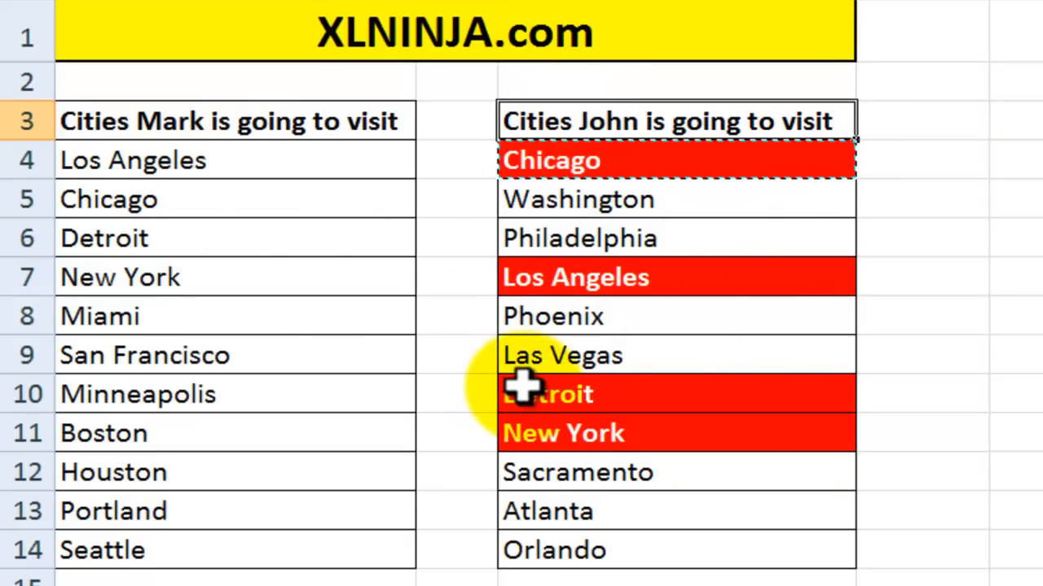